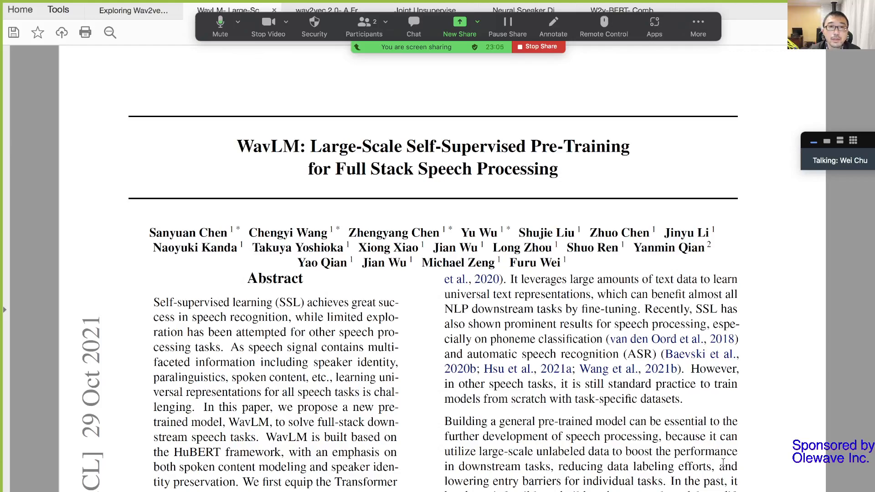
pyautogui.moveTo(673, 151)
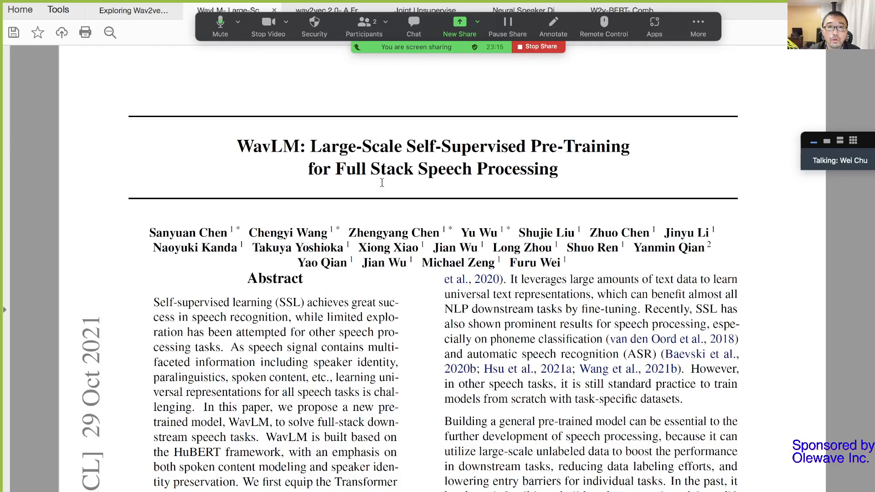
pyautogui.moveTo(484, 182)
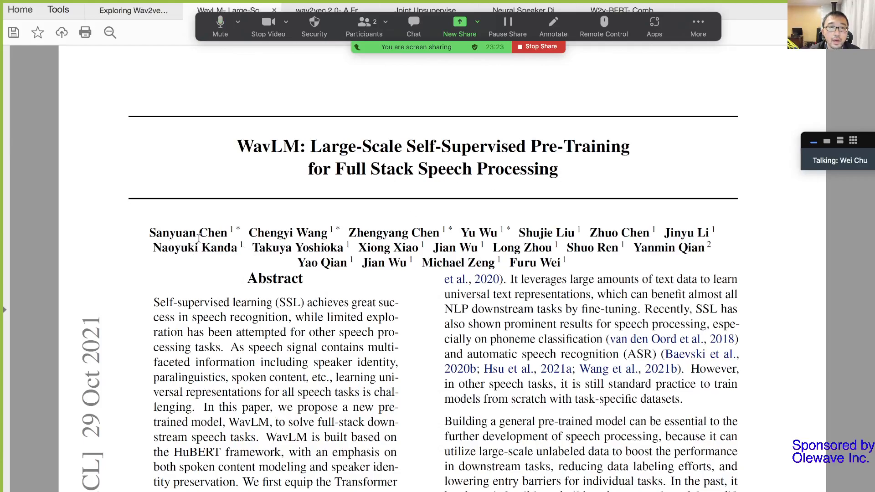
pyautogui.moveTo(294, 239)
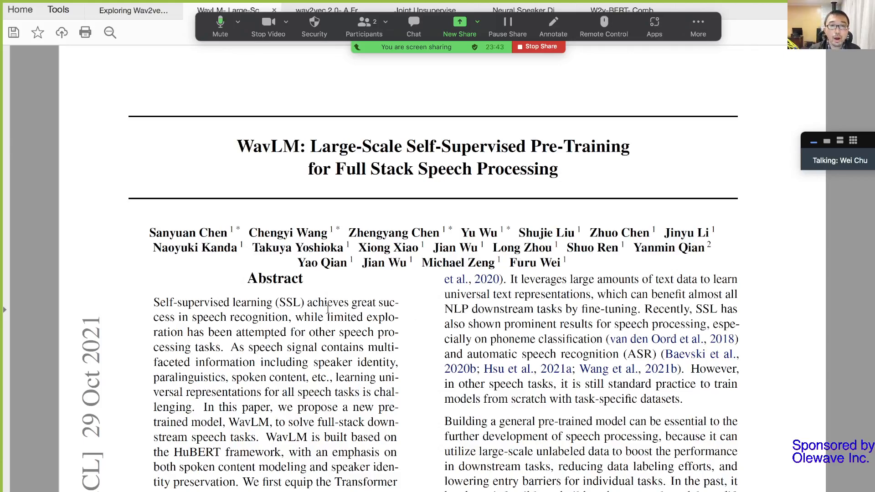
# Step: Highlight 'Self-supervised learning (SSL)' in yellow and scroll slightly further into the abstract
pyautogui.doubleClick(291, 302)
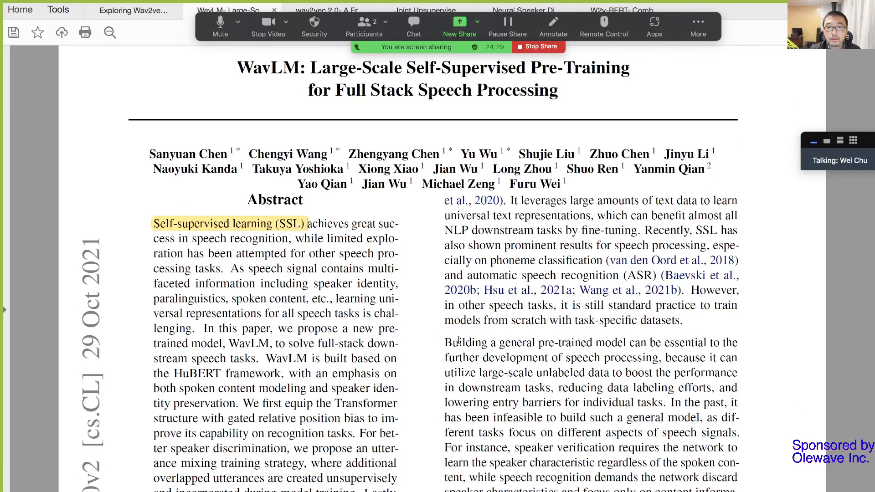
pyautogui.scroll(-3)
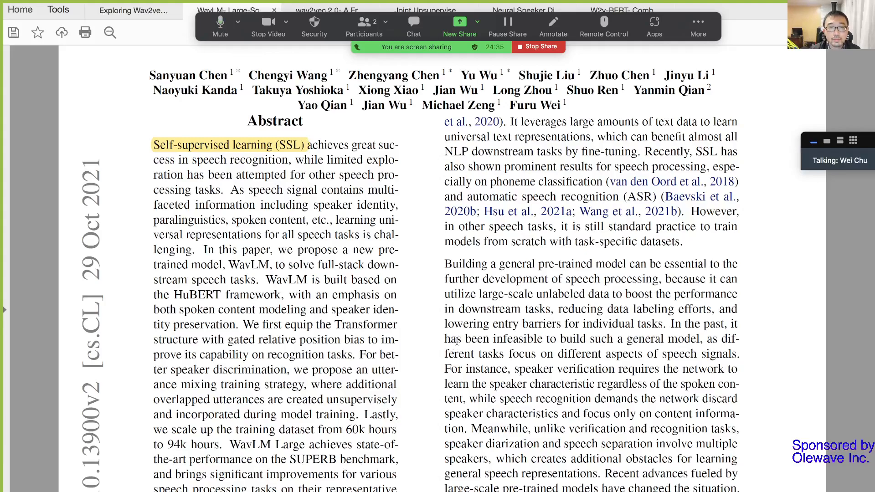
pyautogui.moveTo(420, 405)
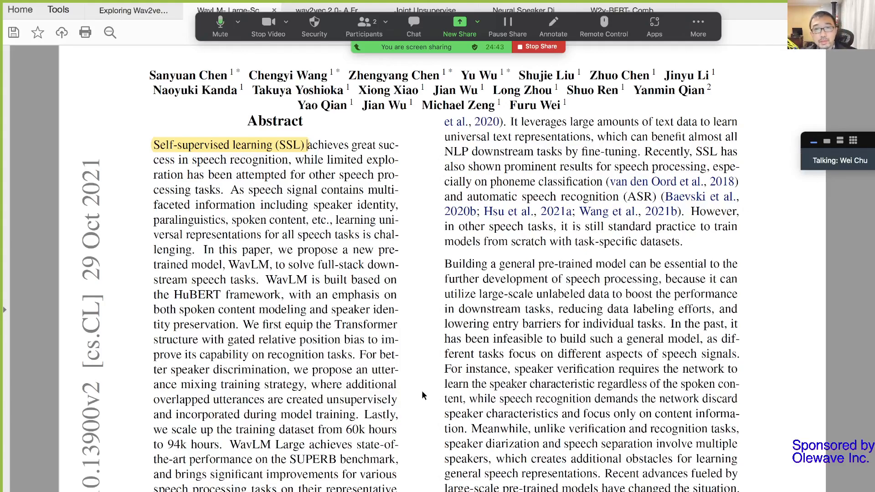
pyautogui.moveTo(413, 376)
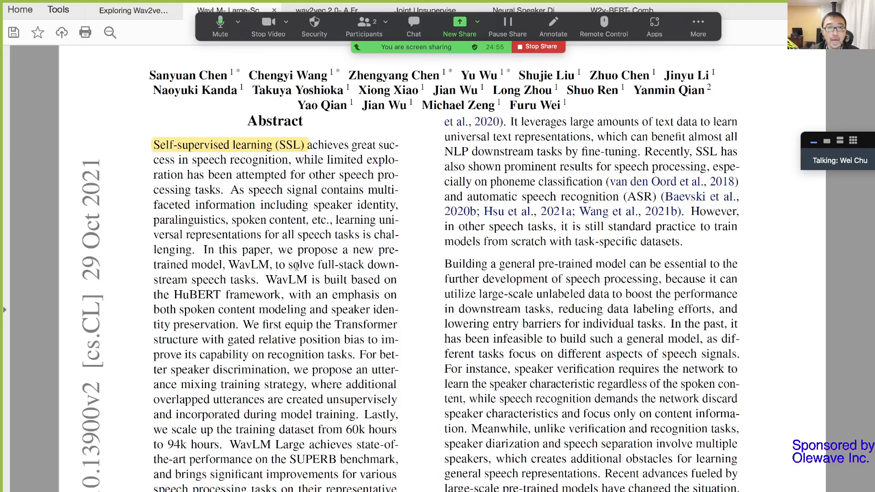
# Step: Select 'solve full-stack downstream speech tasks' and scroll down to the Introduction heading
pyautogui.moveTo(288, 264); pyautogui.dragTo(254, 279)
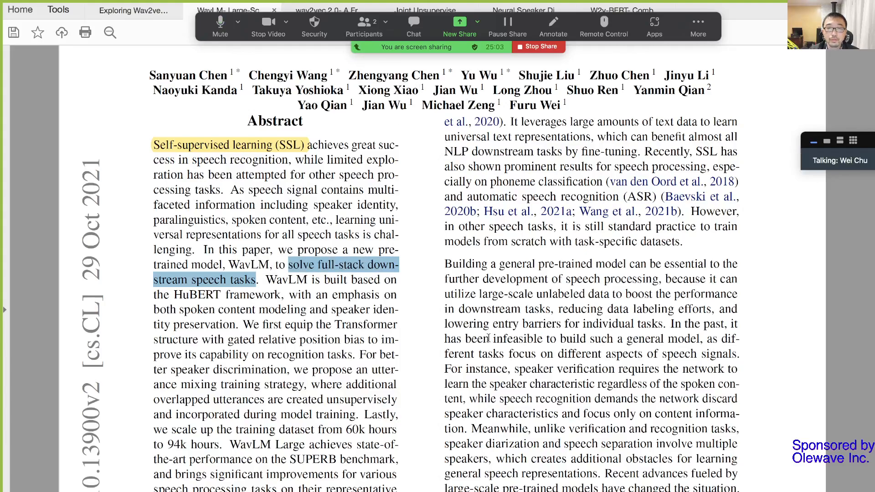
pyautogui.scroll(-3)
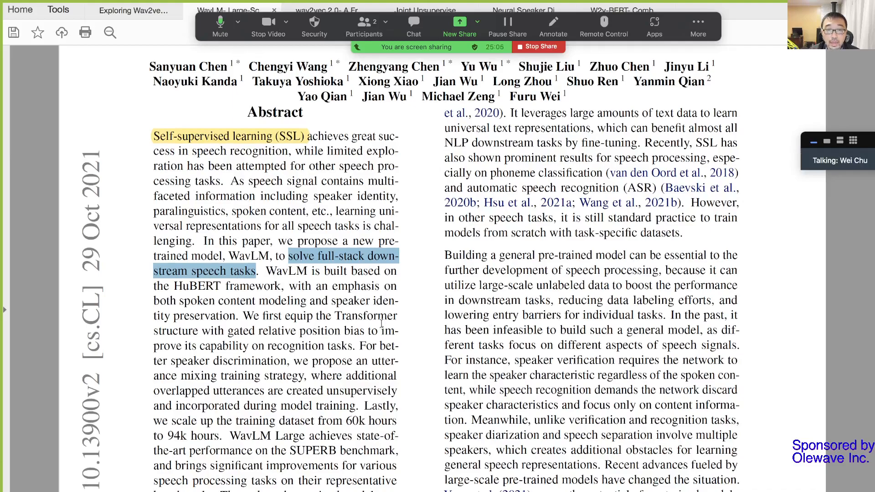
pyautogui.scroll(-3)
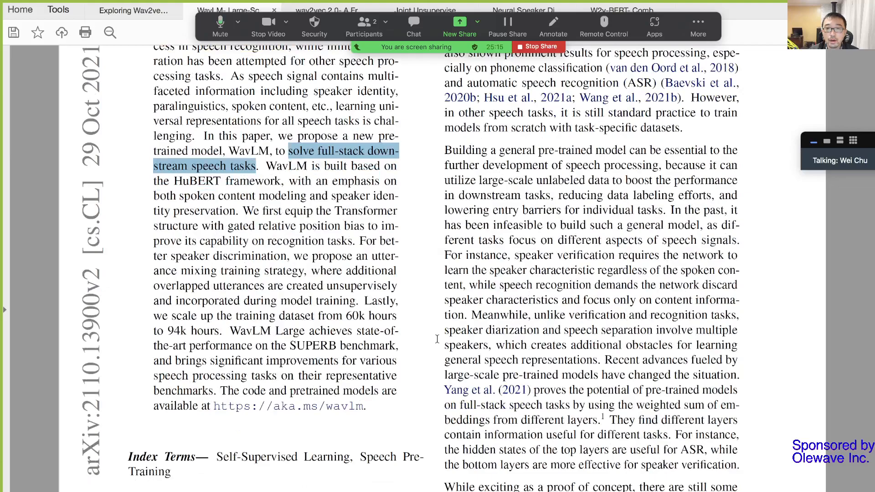
pyautogui.scroll(-3)
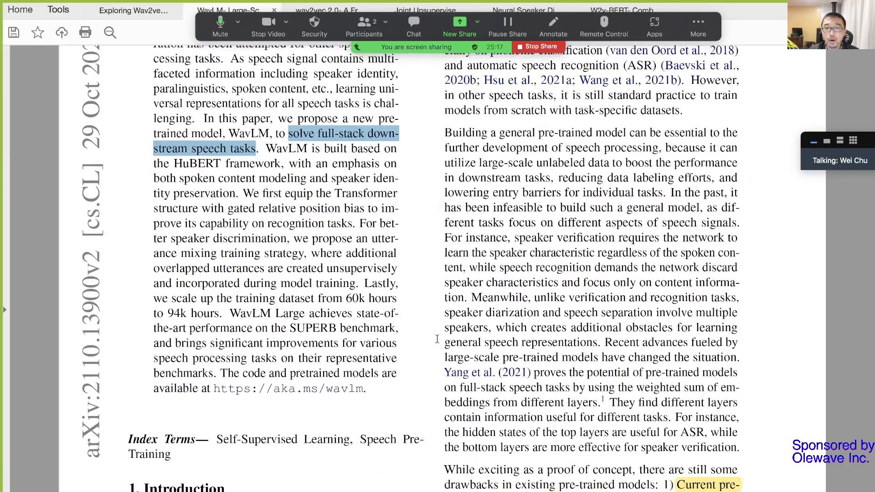
# Step: Scroll to the Introduction's sentence on multi-speaker task shortcomings
pyautogui.scroll(-3)
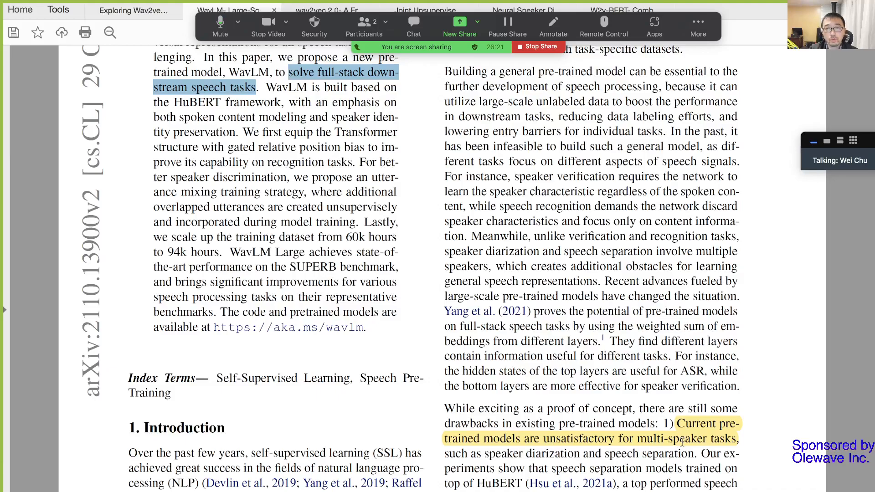
pyautogui.moveTo(552, 377)
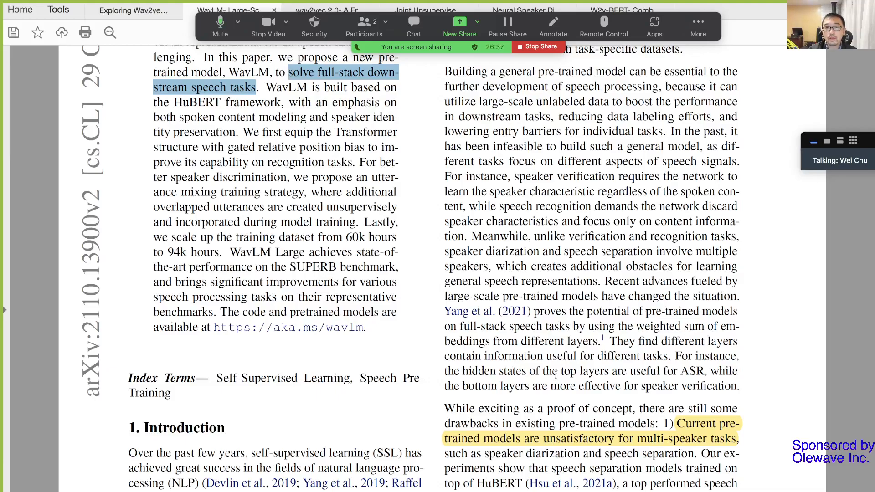
pyautogui.moveTo(519, 460)
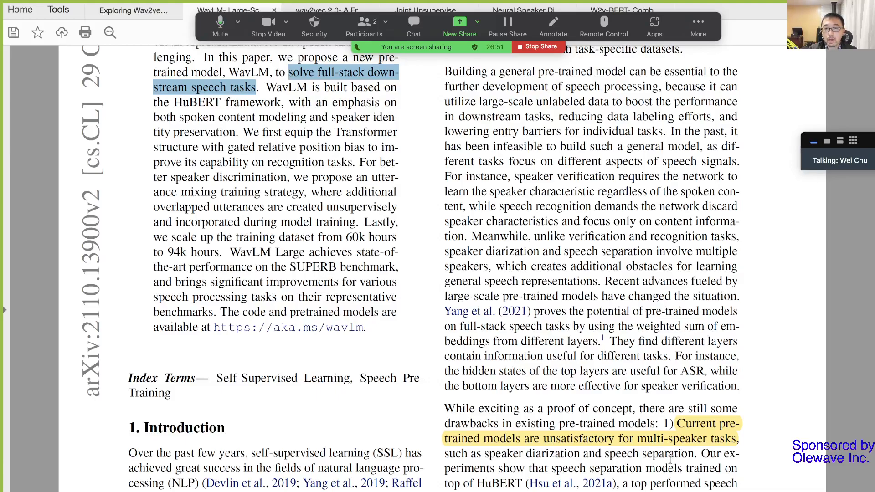
# Step: Scroll to page 2 for the unlabeled-audio drawback and Speaker verification bullet
pyautogui.scroll(-3)
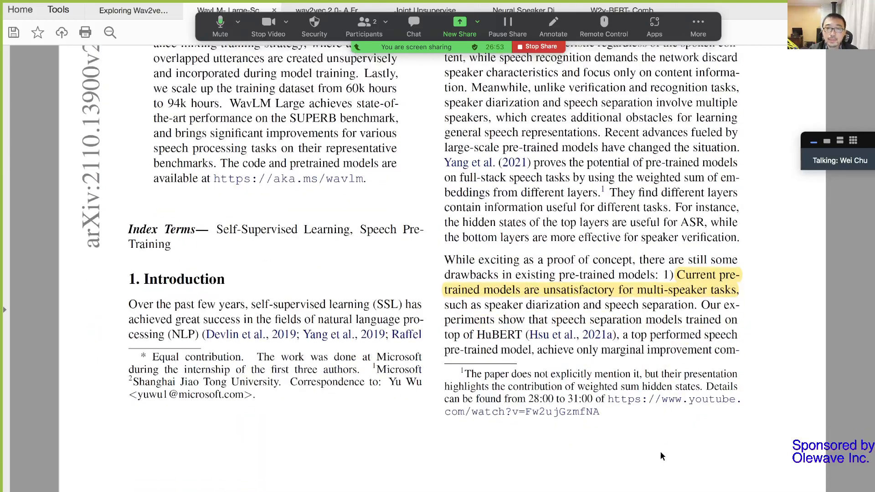
pyautogui.scroll(-3)
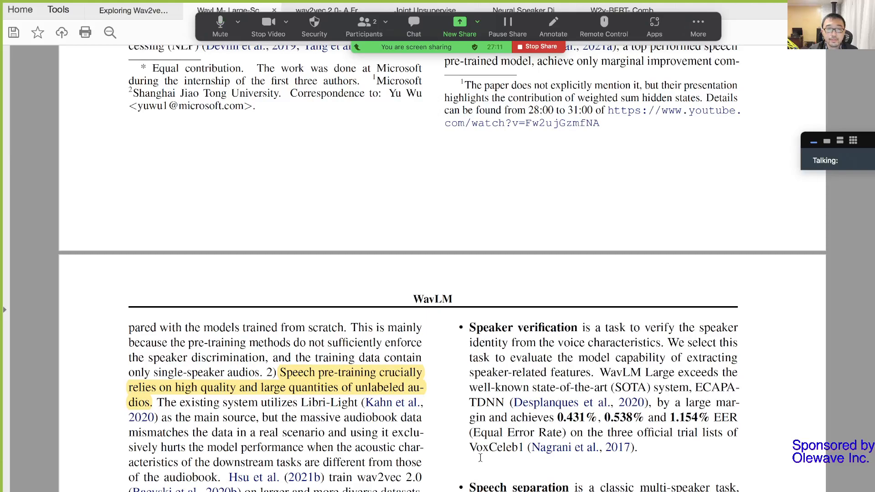
pyautogui.scroll(-3)
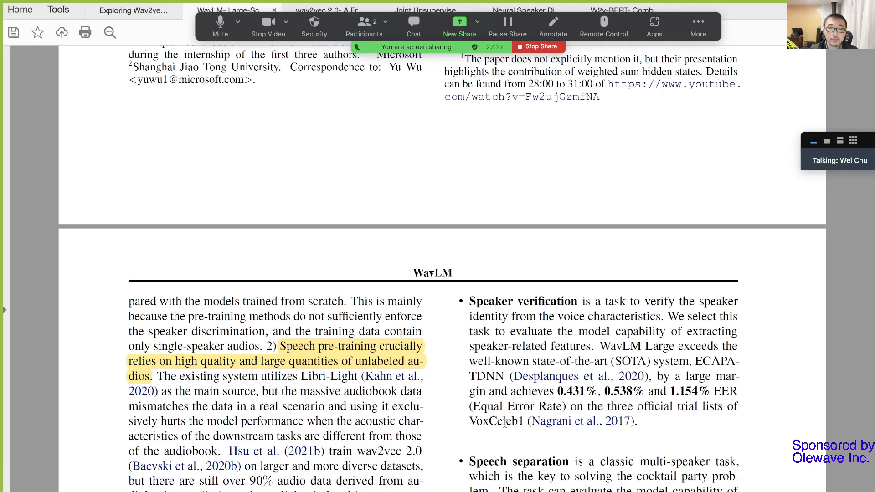
pyautogui.moveTo(427, 451)
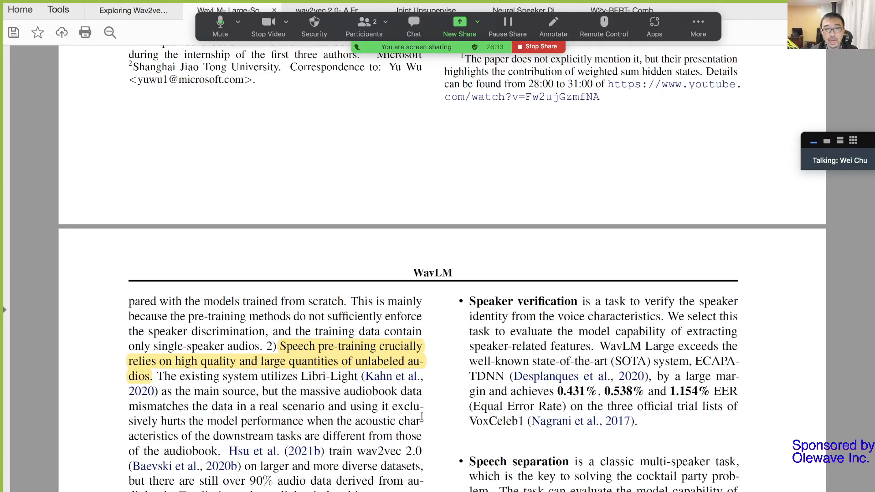
pyautogui.moveTo(441, 418)
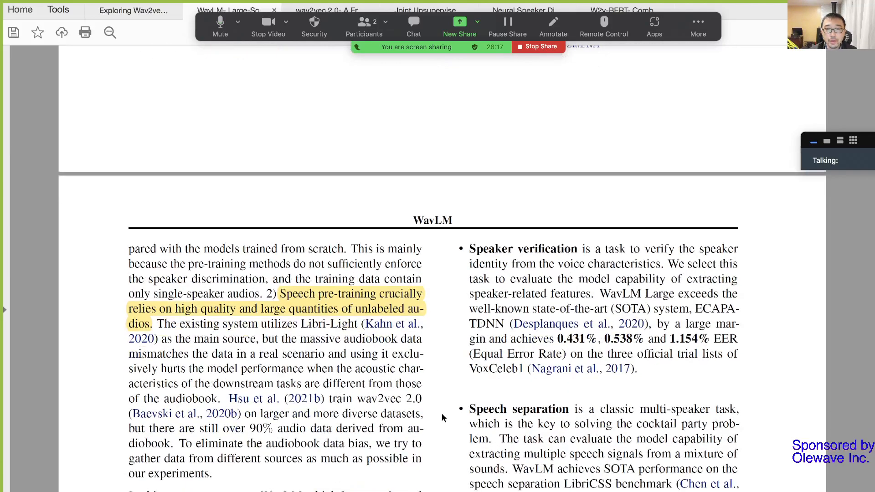
# Step: Scroll past the contributions list and footnote to the top of Related Work
pyautogui.scroll(-3)
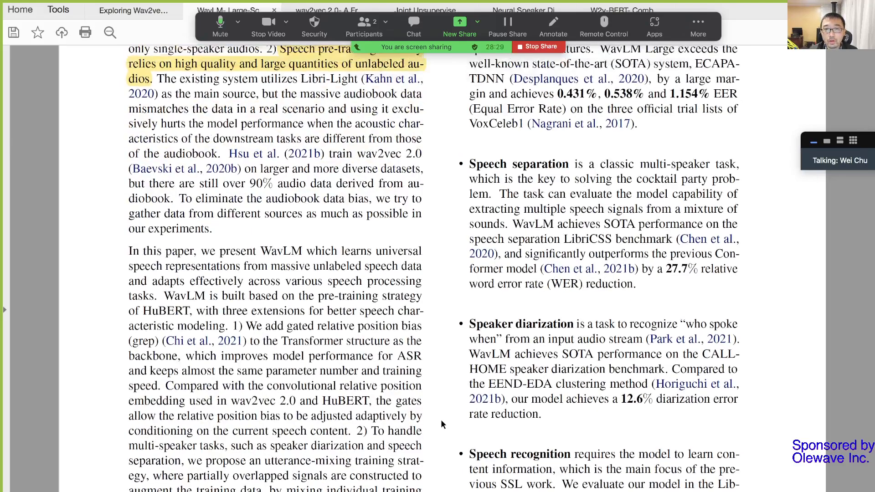
pyautogui.scroll(-3)
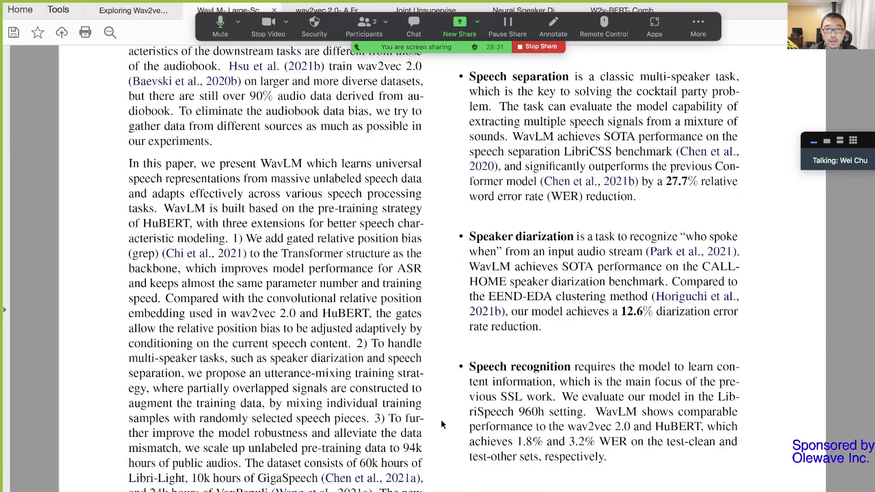
pyautogui.scroll(-3)
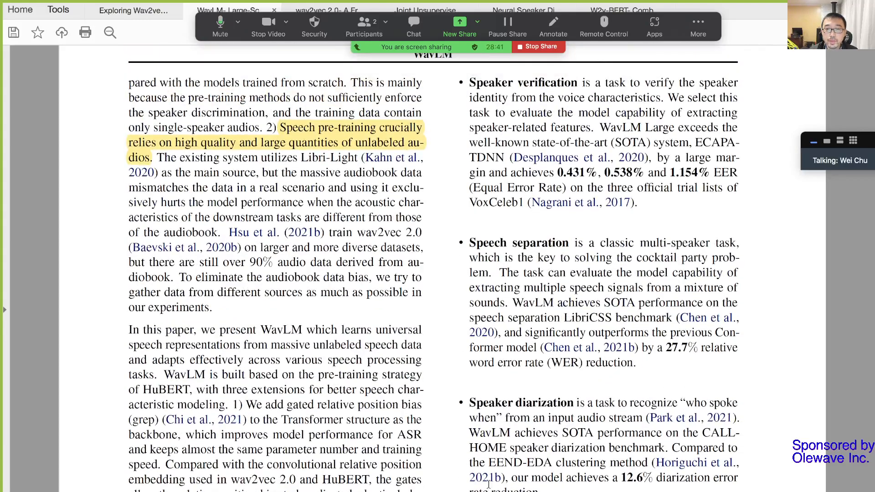
pyautogui.scroll(-3)
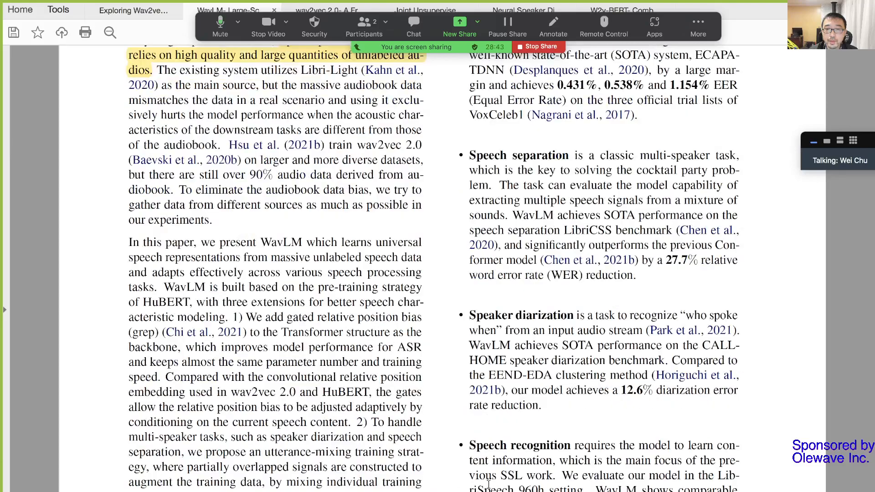
pyautogui.scroll(-3)
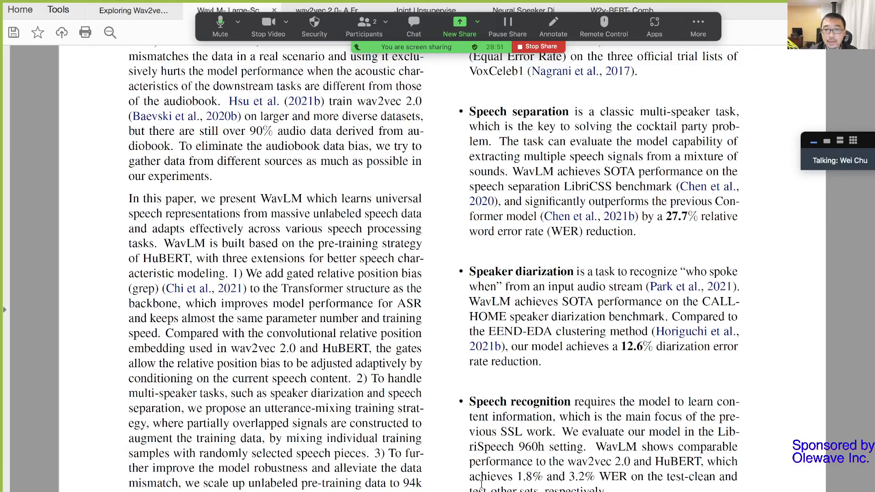
pyautogui.moveTo(581, 375)
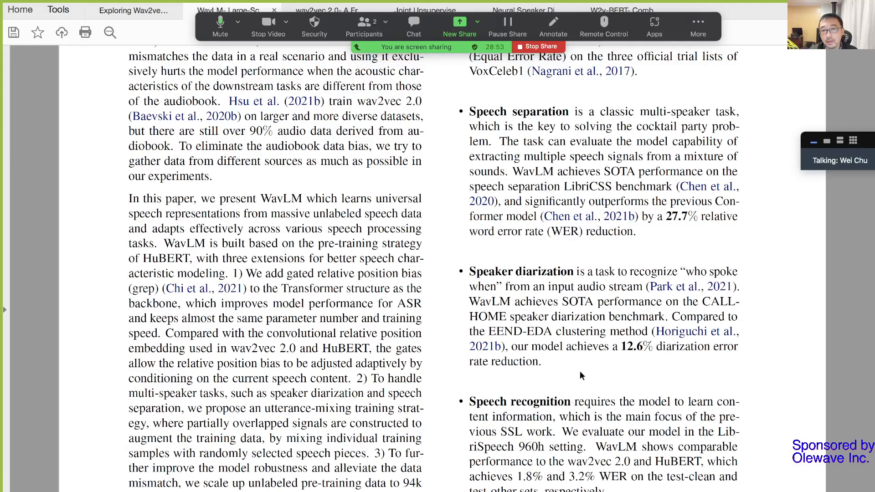
pyautogui.scroll(-3)
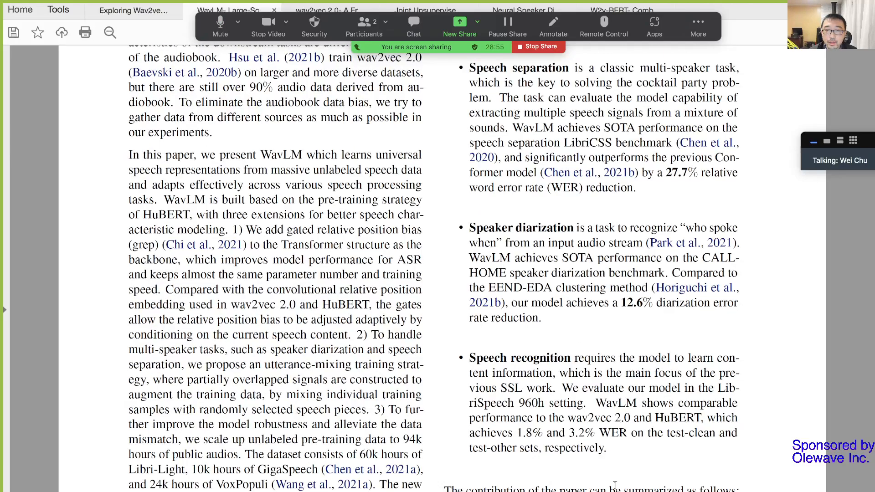
pyautogui.scroll(-3)
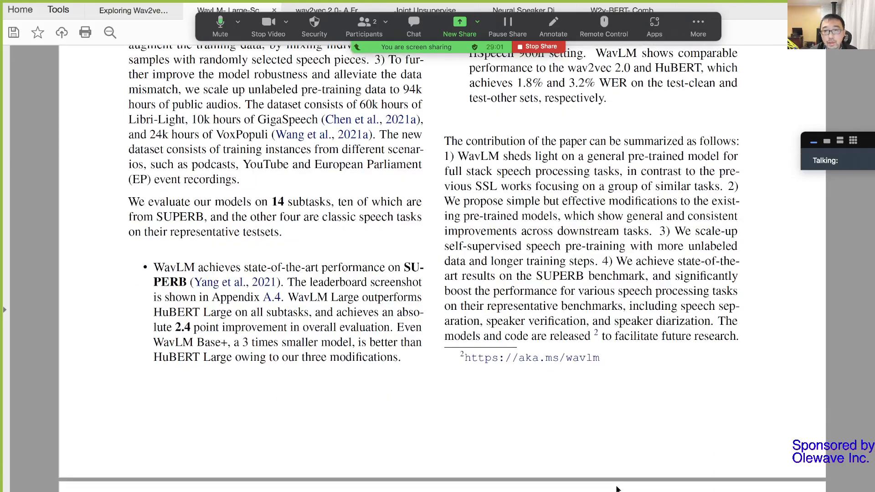
pyautogui.scroll(-3)
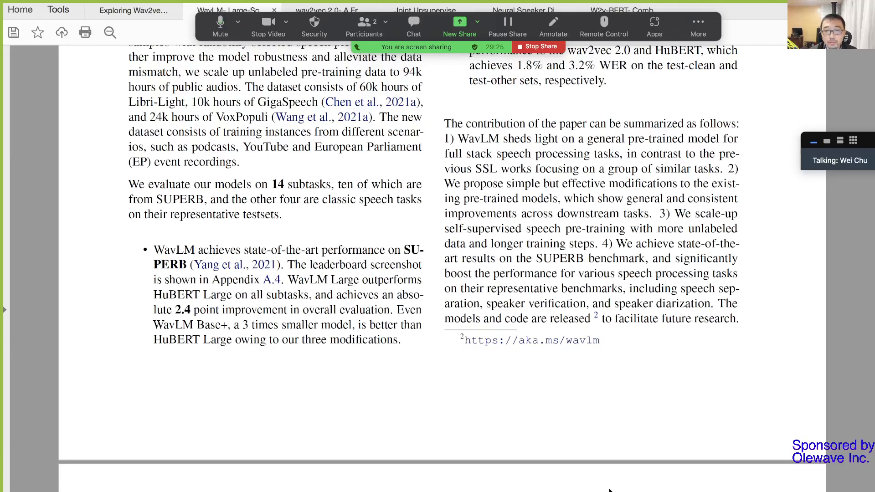
pyautogui.scroll(-3)
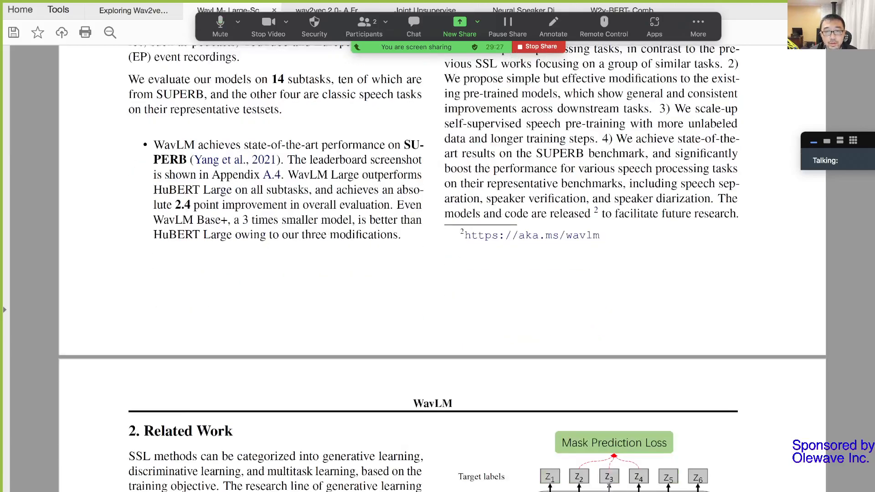
# Step: Scroll to Background: HuBERT and highlight its masked-regions prediction loss sentence
pyautogui.scroll(-3)
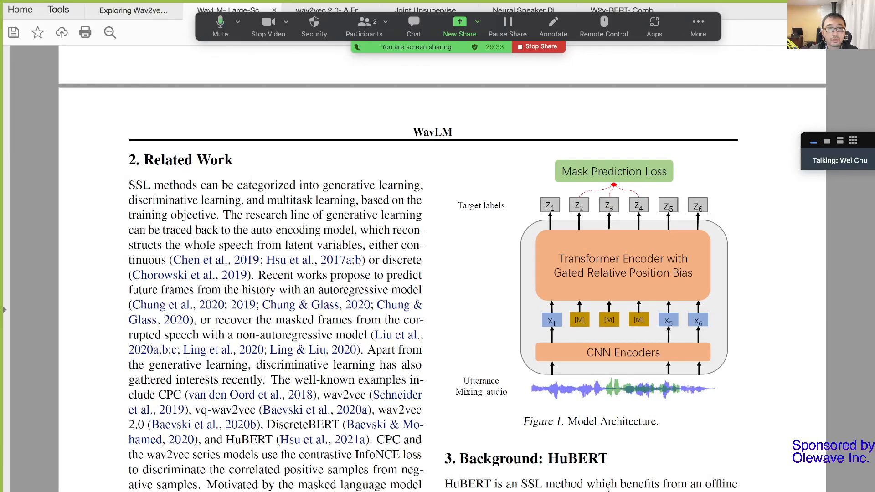
pyautogui.scroll(-3)
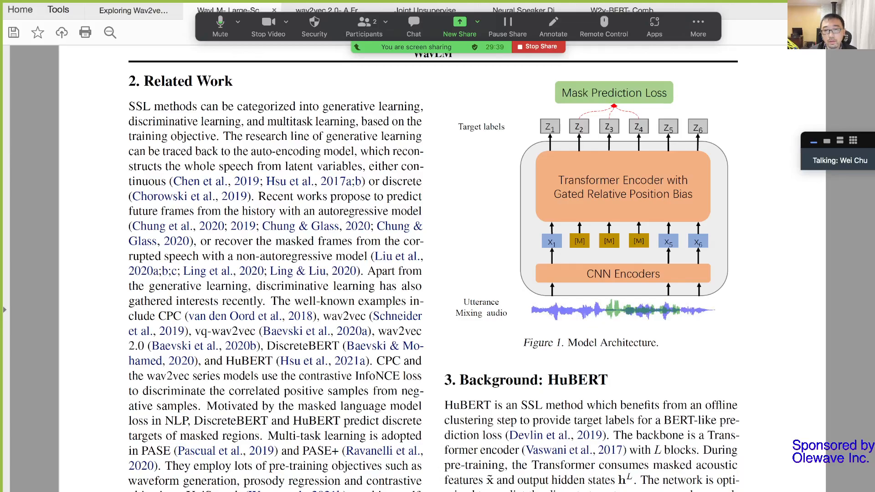
pyautogui.scroll(-3)
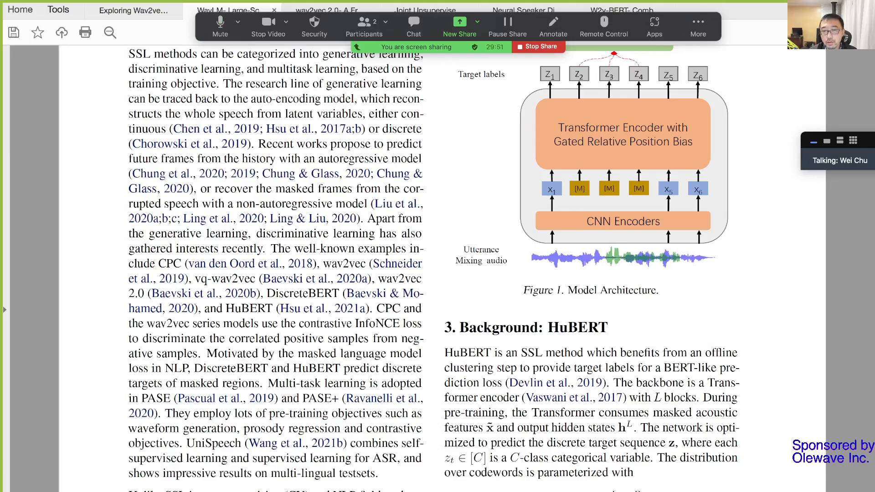
pyautogui.scroll(-3)
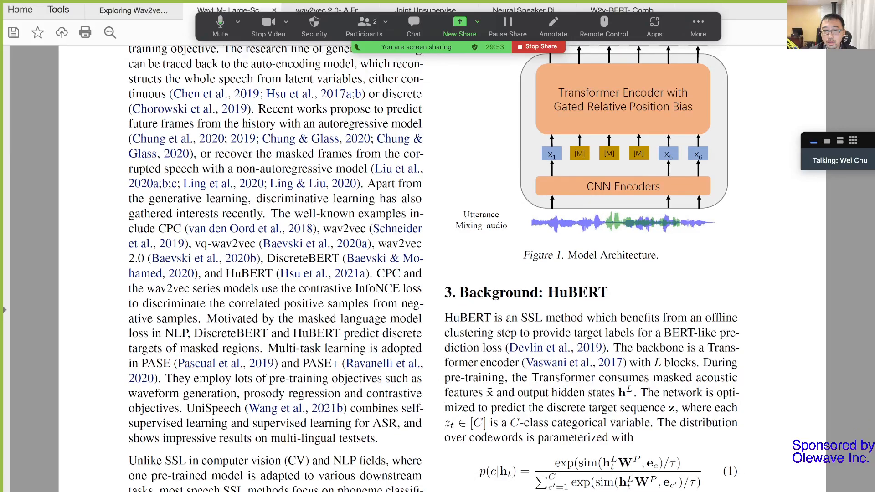
pyautogui.scroll(-3)
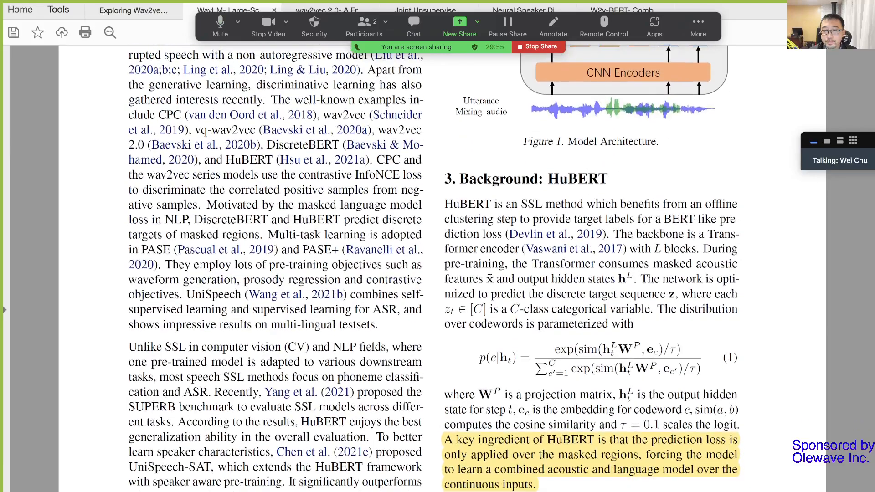
# Step: Highlight 'iterative re-clustering and re-training', then scroll toward Algorithm 1 Utterance Mixing
pyautogui.scroll(-3)
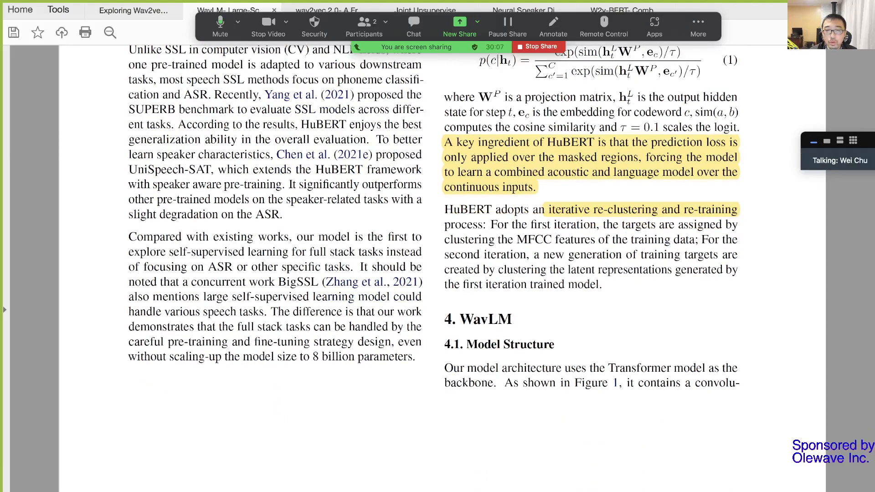
pyautogui.scroll(-3)
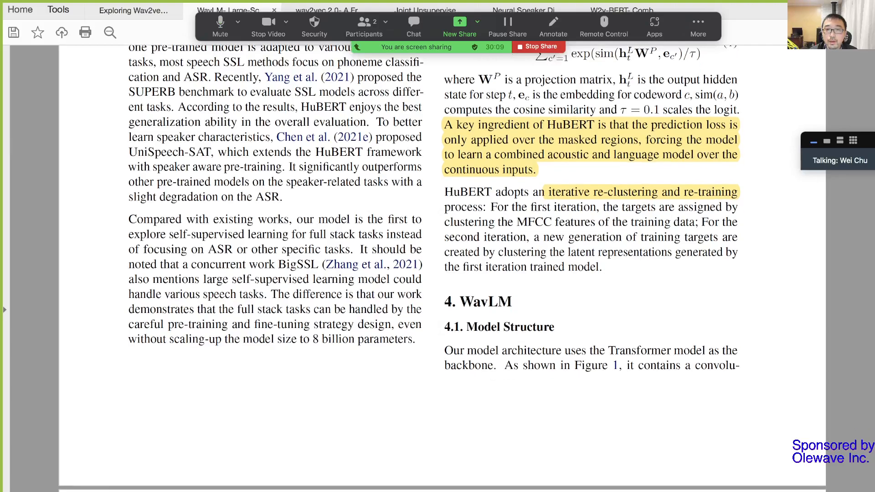
pyautogui.scroll(-3)
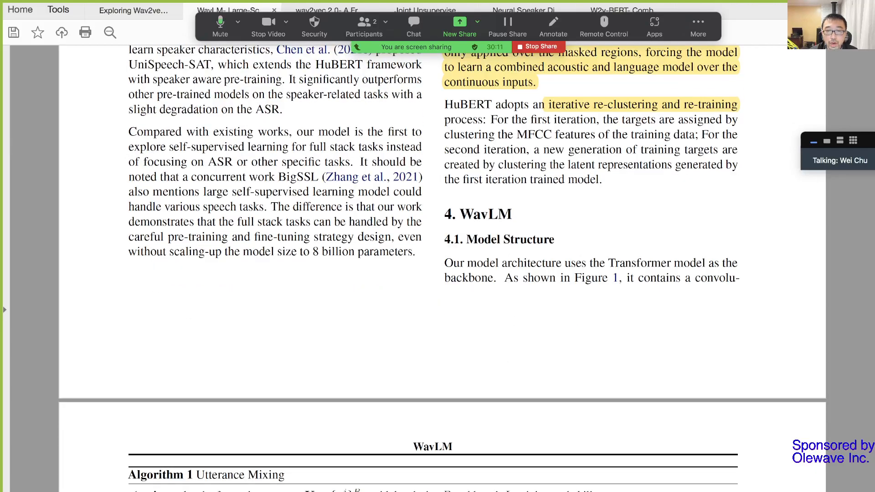
pyautogui.scroll(-3)
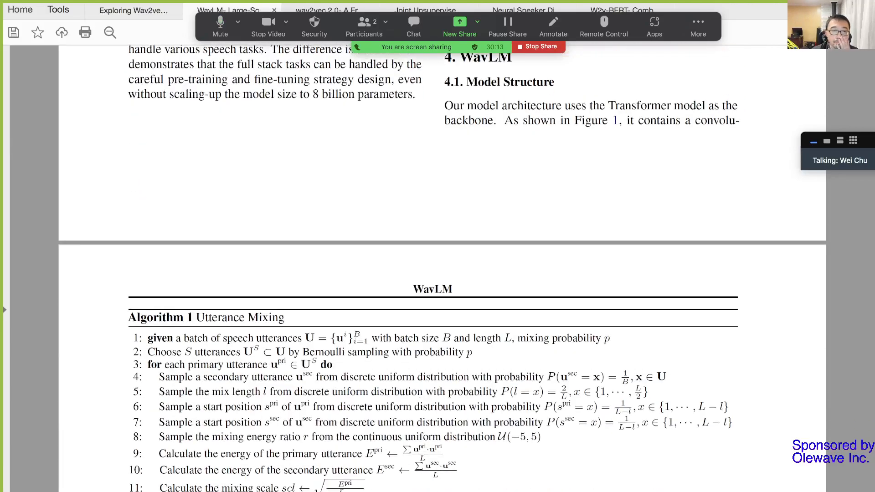
# Step: Scroll past Algorithm 1 and highlight 'gated relative position bias (Chi et al., 2021)'
pyautogui.scroll(-3)
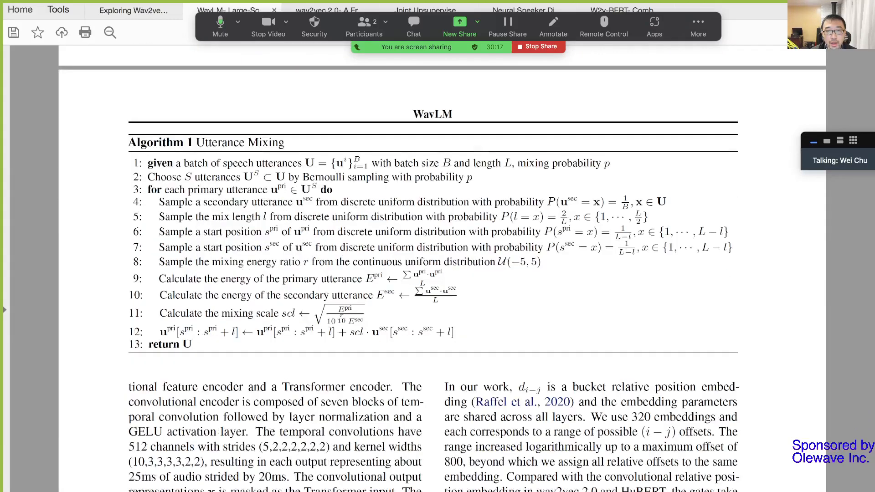
pyautogui.scroll(-3)
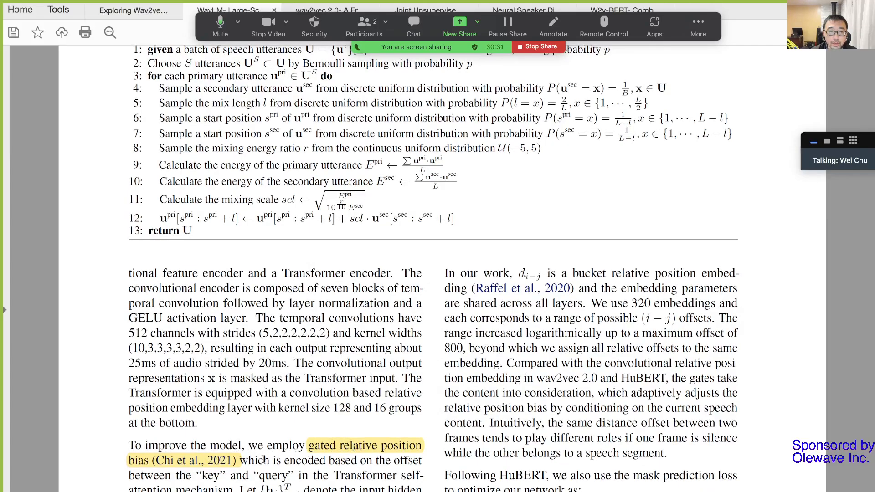
pyautogui.moveTo(259, 462)
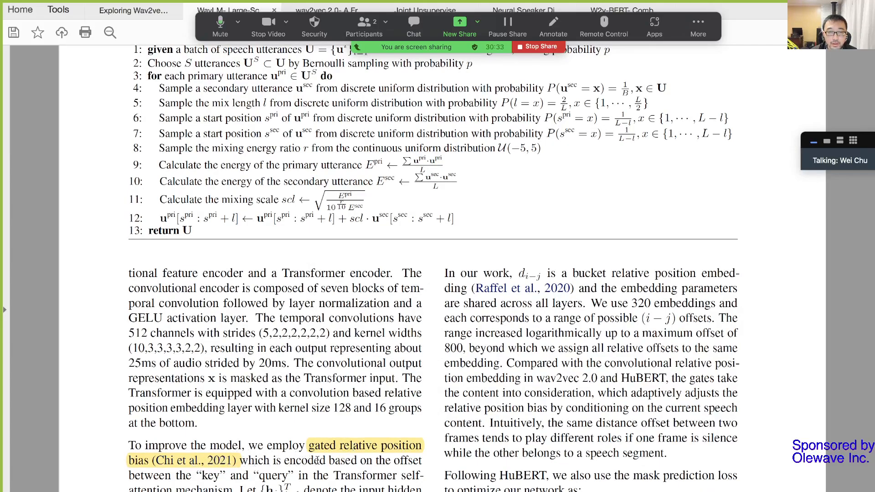
pyautogui.scroll(-3)
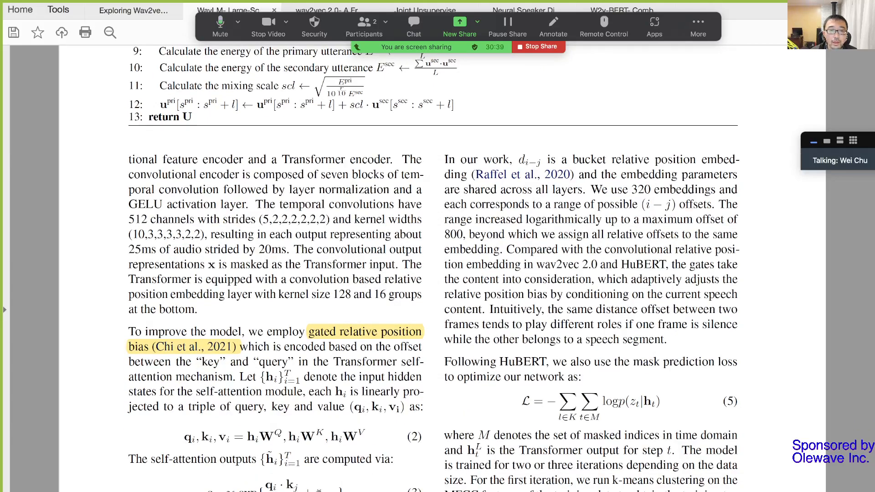
pyautogui.scroll(-3)
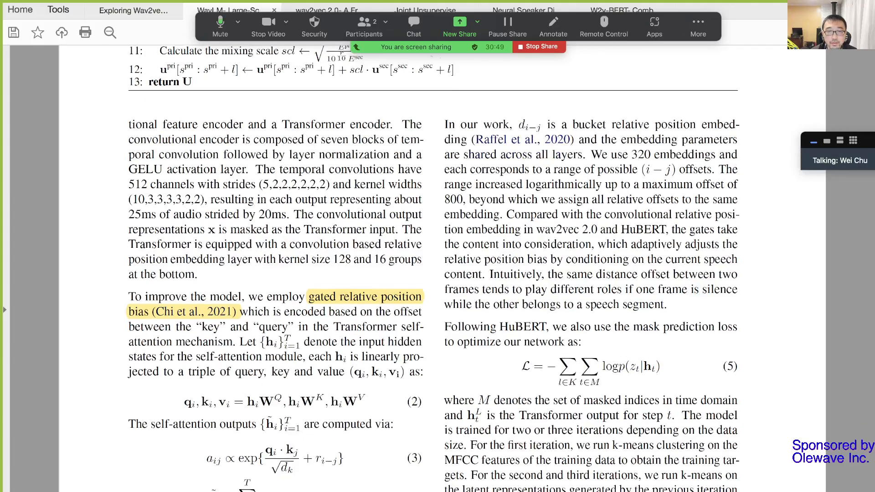
pyautogui.scroll(-3)
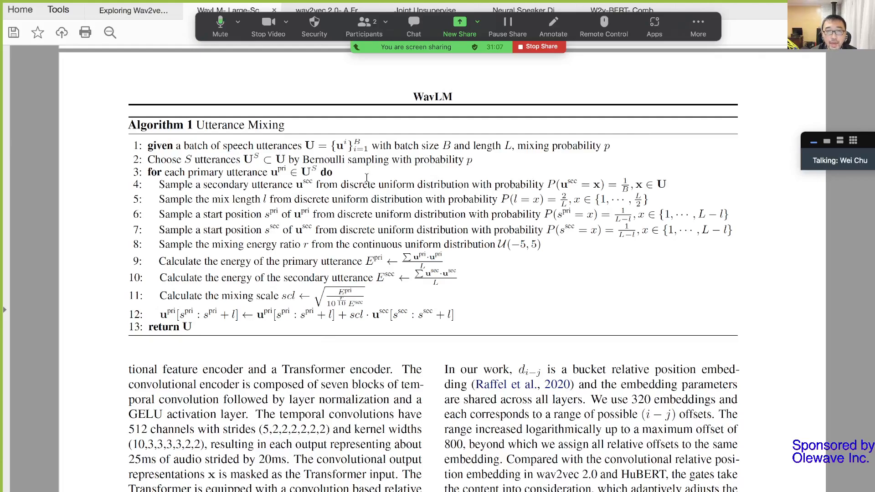
pyautogui.moveTo(272, 135)
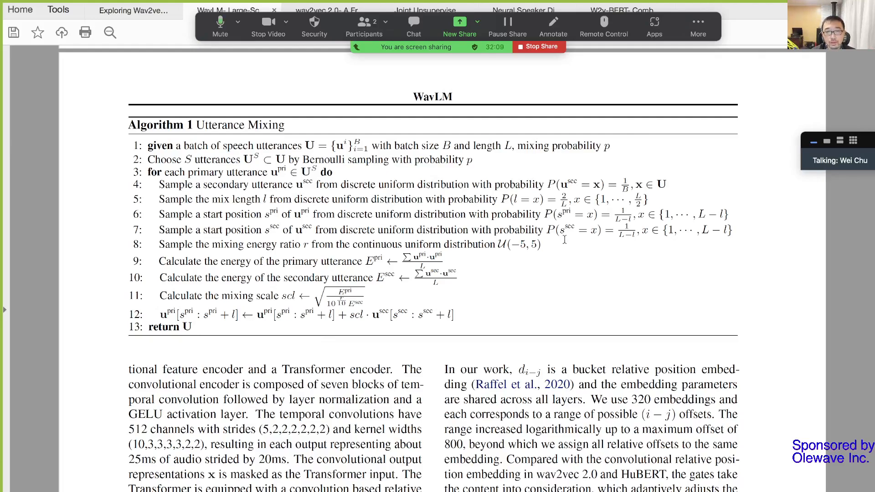
pyautogui.scroll(-3)
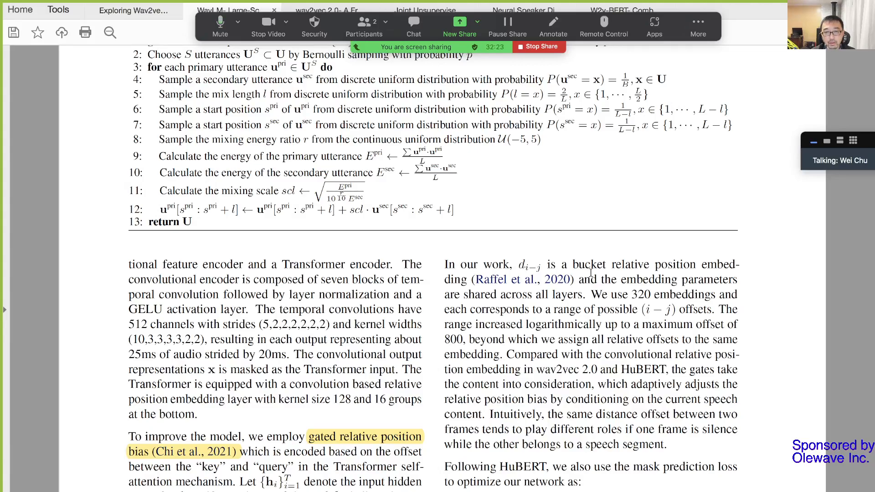
# Step: Scroll past Pre-Training Data and Experiments to Table 1 with highlighted WavLM rows
pyautogui.scroll(-3)
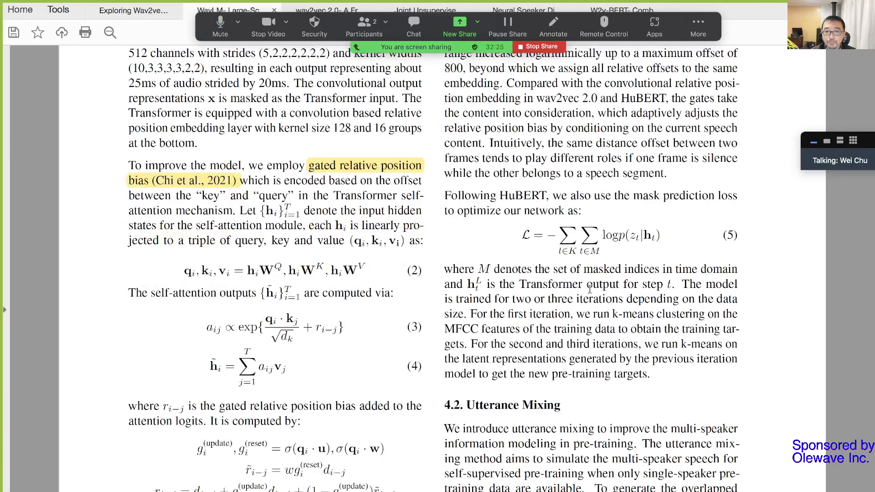
pyautogui.scroll(-3)
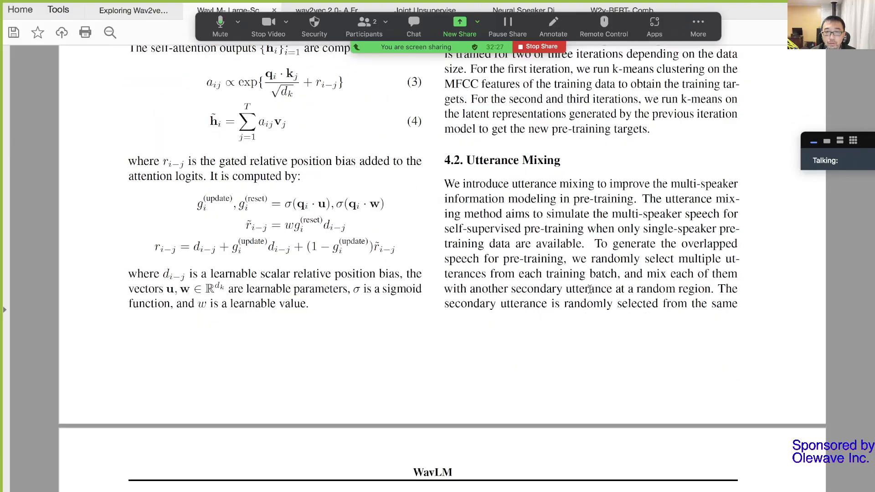
pyautogui.scroll(-3)
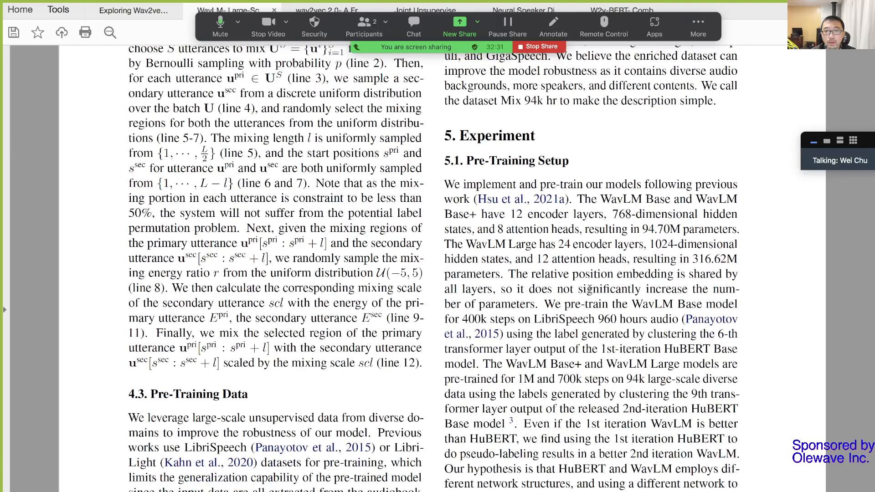
pyautogui.scroll(-3)
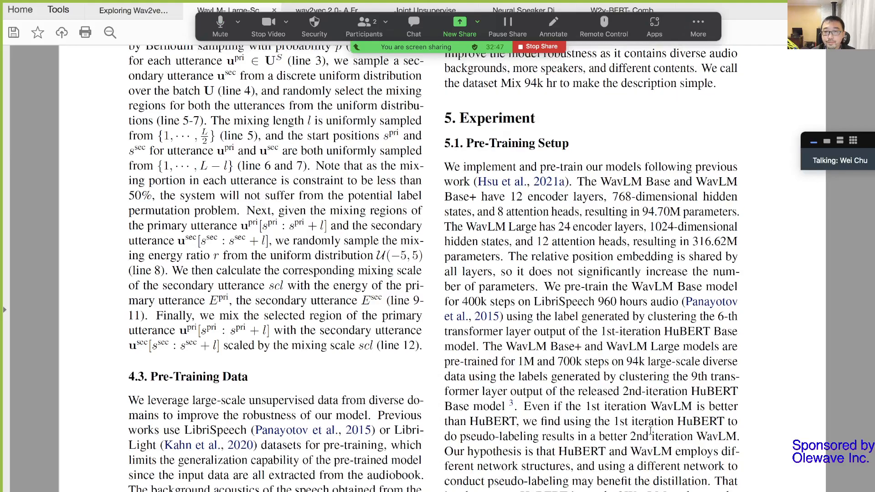
pyautogui.scroll(-3)
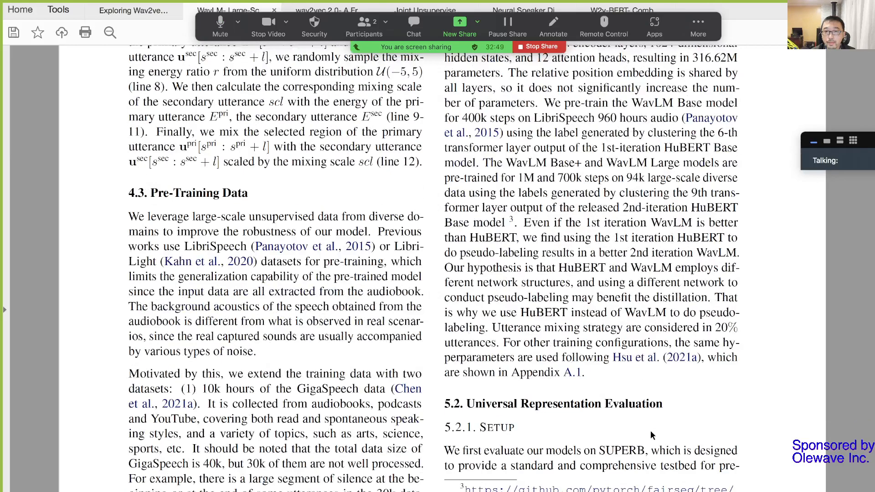
pyautogui.scroll(-3)
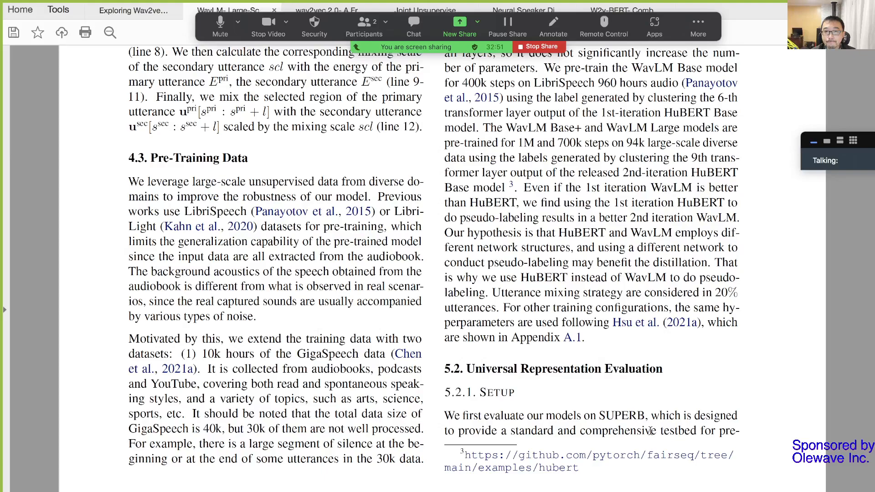
pyautogui.scroll(-3)
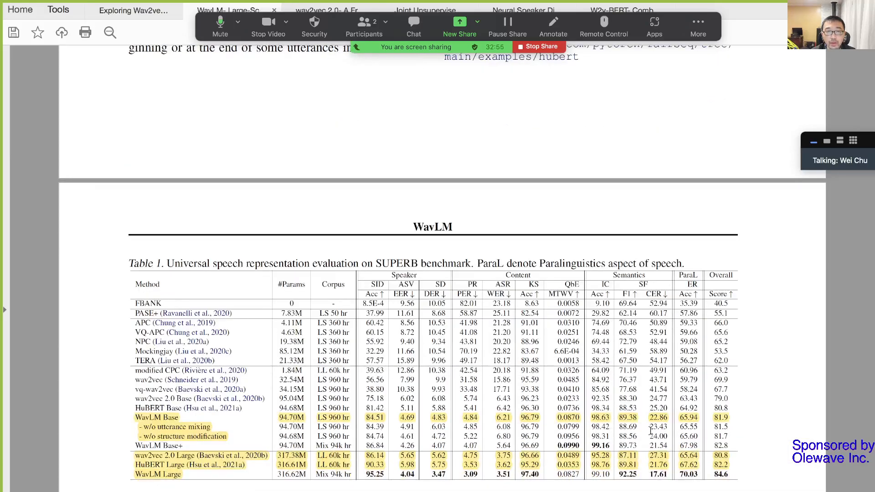
# Step: Scroll to the SUPERB description below Table 1, with the WavLM Base row highlighted
pyautogui.scroll(-3)
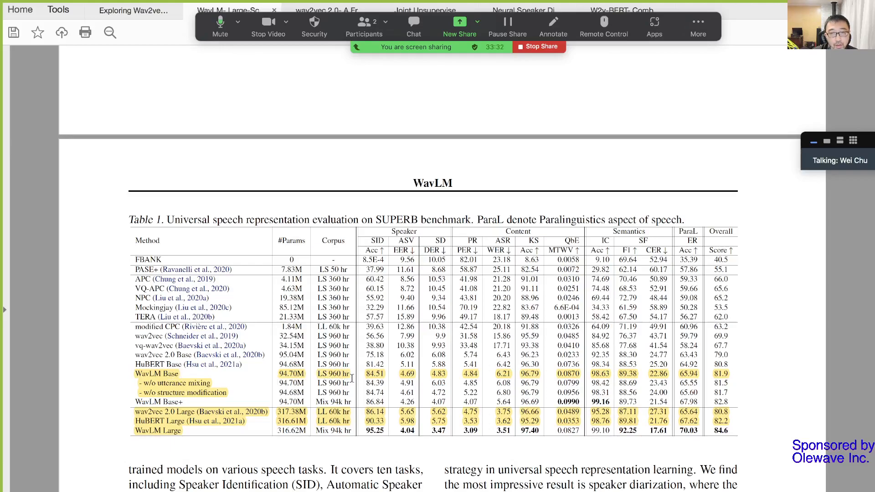
pyautogui.moveTo(173, 396)
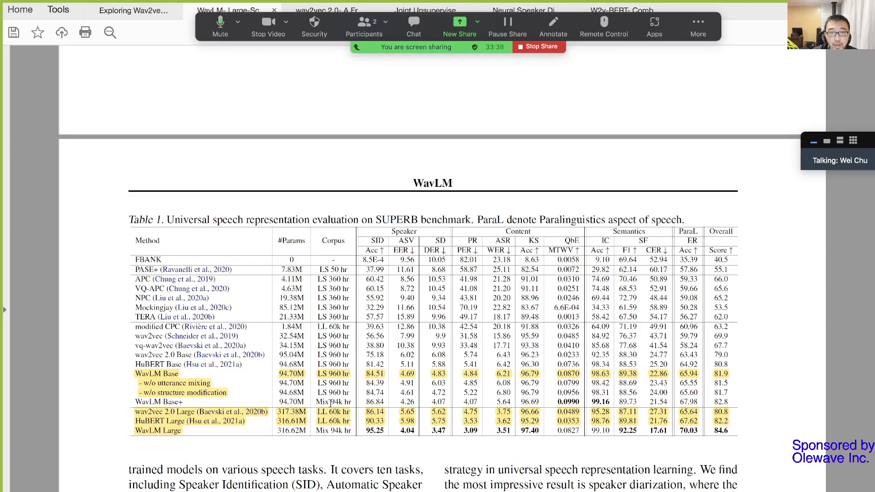
pyautogui.moveTo(345, 409)
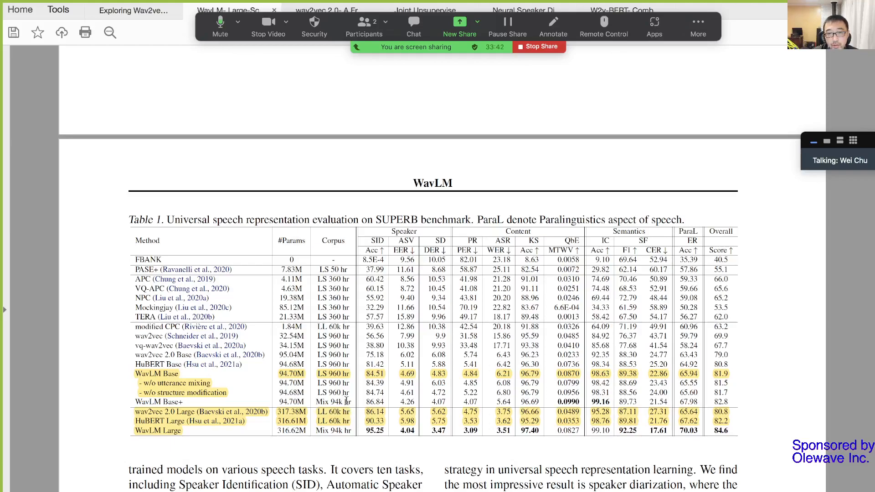
pyautogui.moveTo(315, 413)
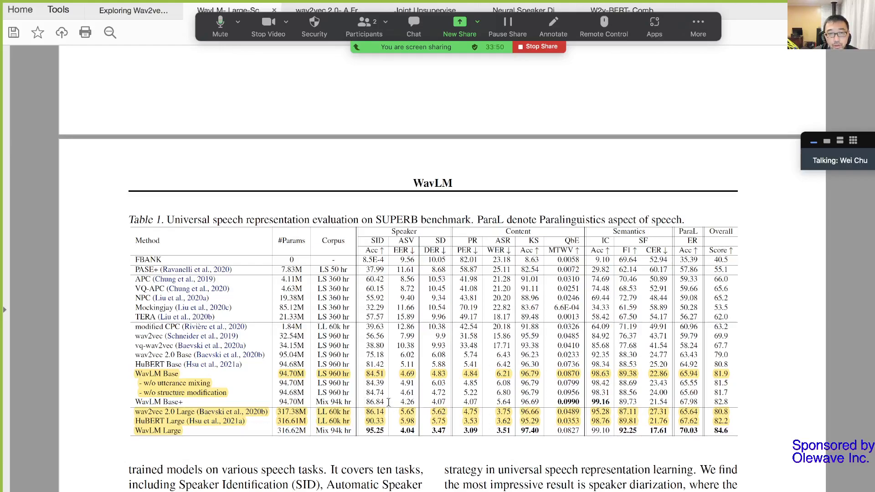
pyautogui.moveTo(181, 380)
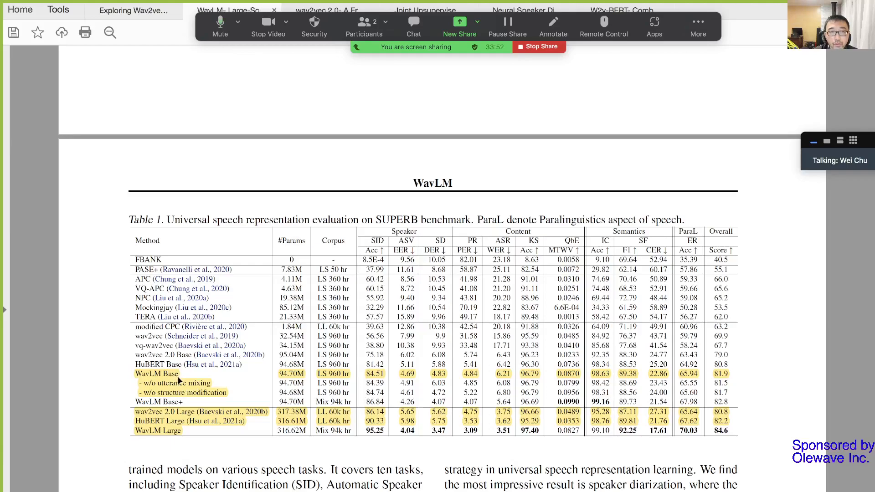
pyautogui.moveTo(172, 387)
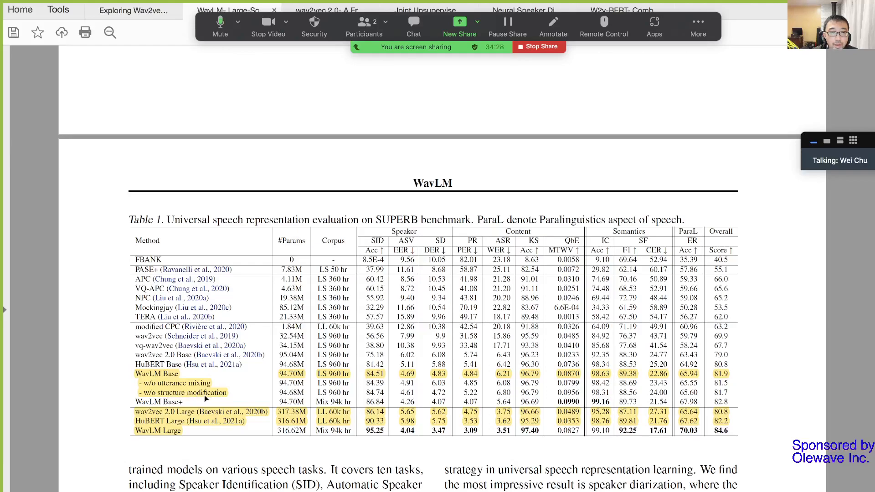
pyautogui.moveTo(215, 398)
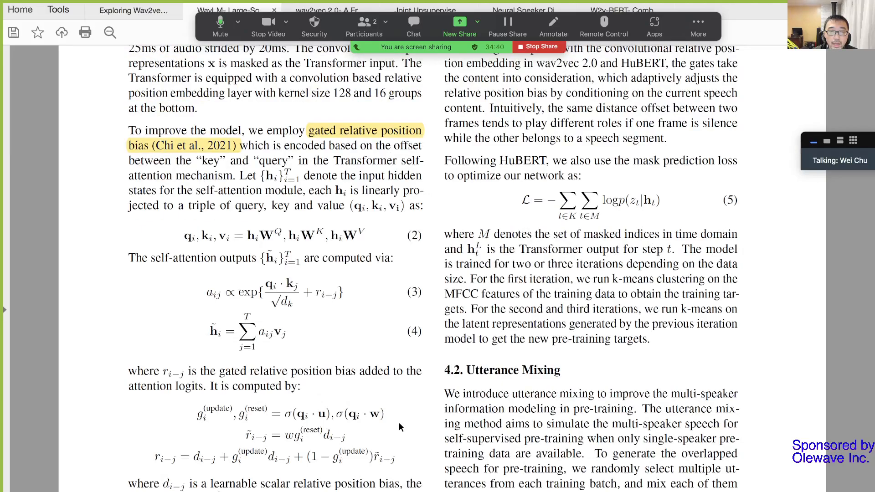
# Step: Scroll back down through sections 4.2–5.2 to Table 1's SUPERB results
pyautogui.scroll(-3)
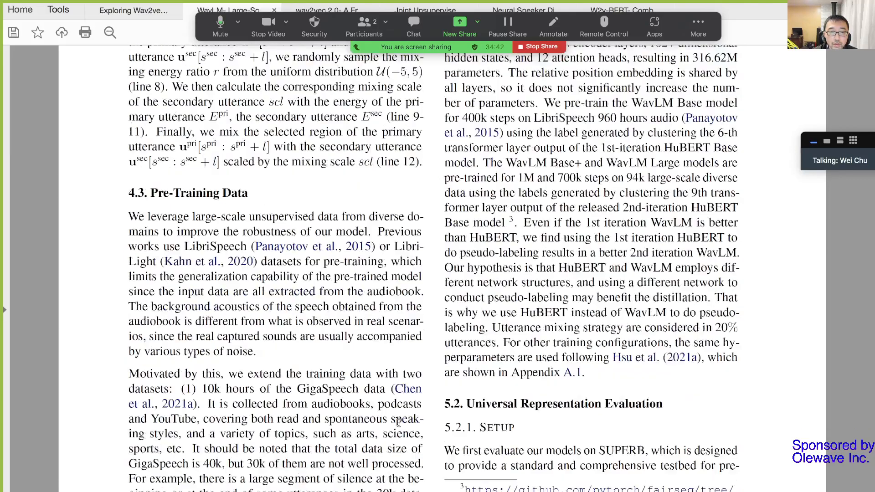
pyautogui.scroll(-3)
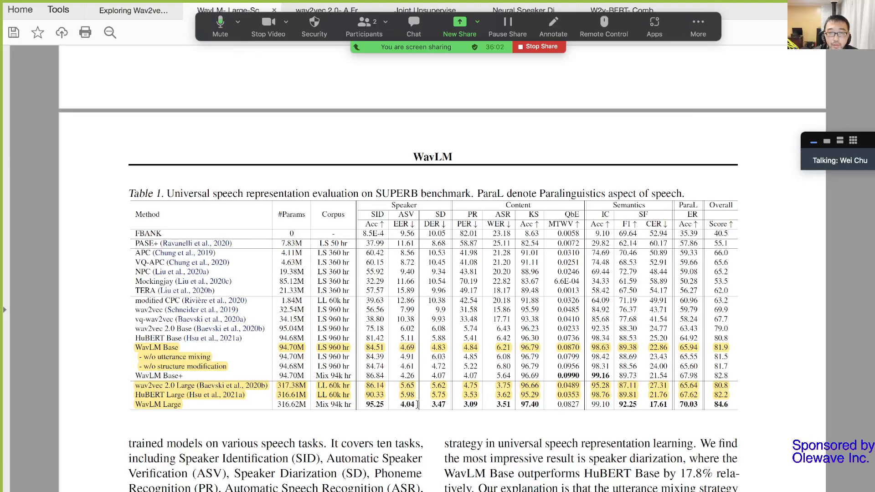
# Step: Scroll past Table 1 to section 5.2.2 on WavLM Base+ and WavLM Large results
pyautogui.scroll(-3)
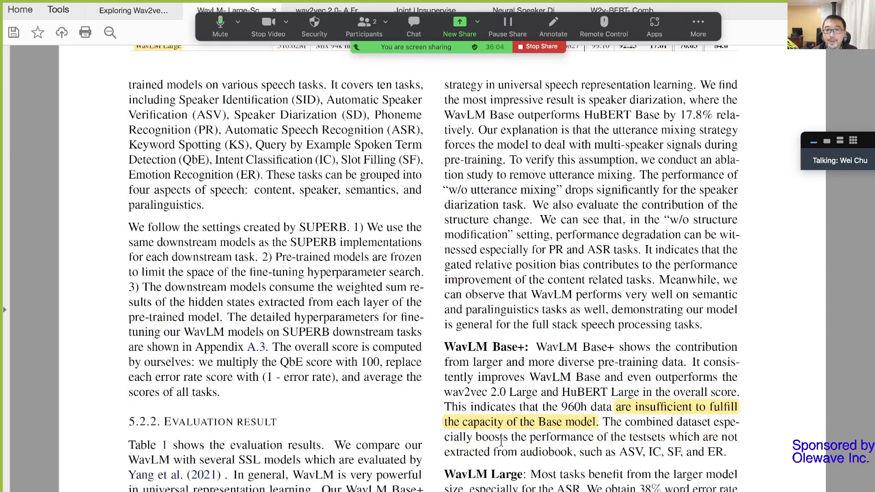
pyautogui.scroll(-3)
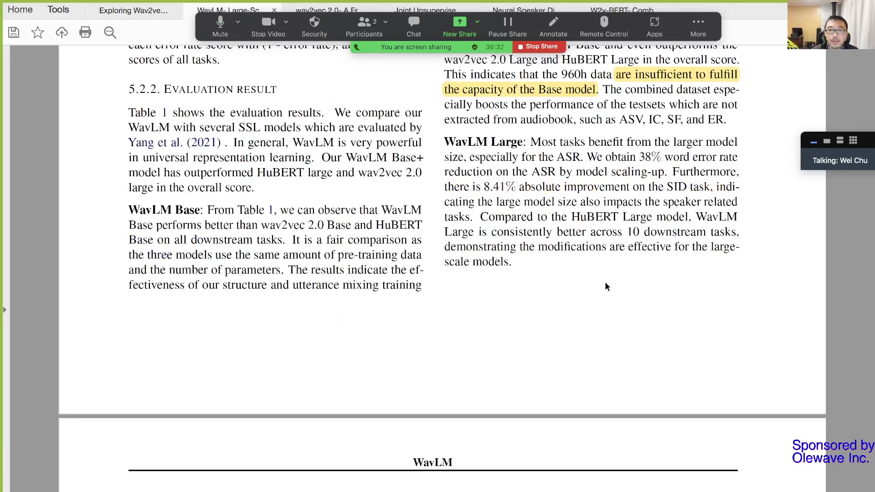
# Step: Scroll past Figure 2 and Tables 3–4 to section 5.5.4 and Table 5's LibriSpeech WER
pyautogui.scroll(-3)
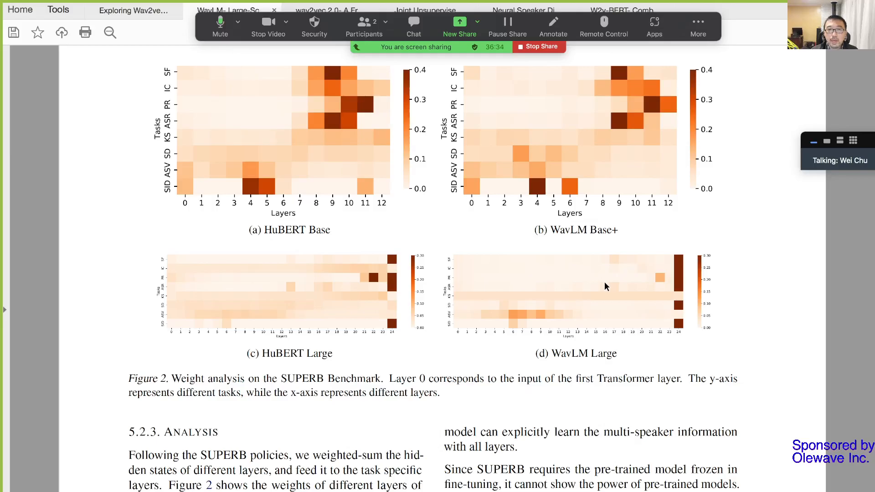
pyautogui.scroll(-3)
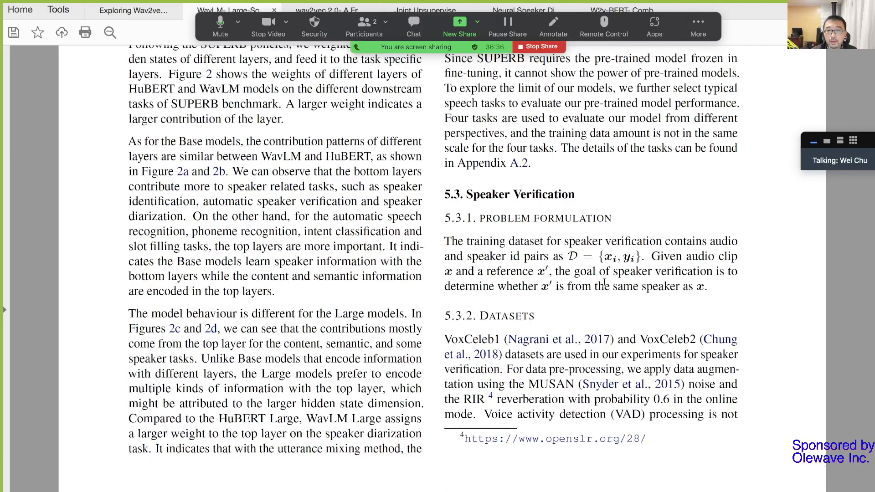
pyautogui.scroll(-3)
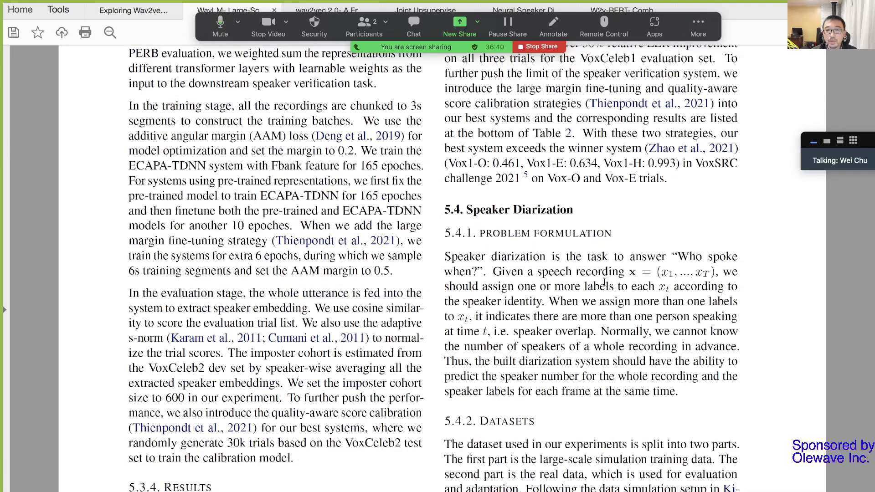
pyautogui.scroll(-3)
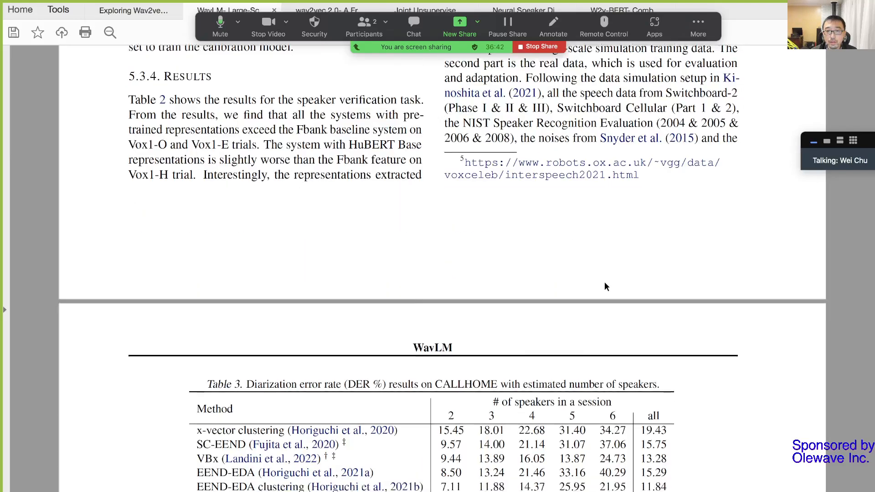
pyautogui.scroll(-3)
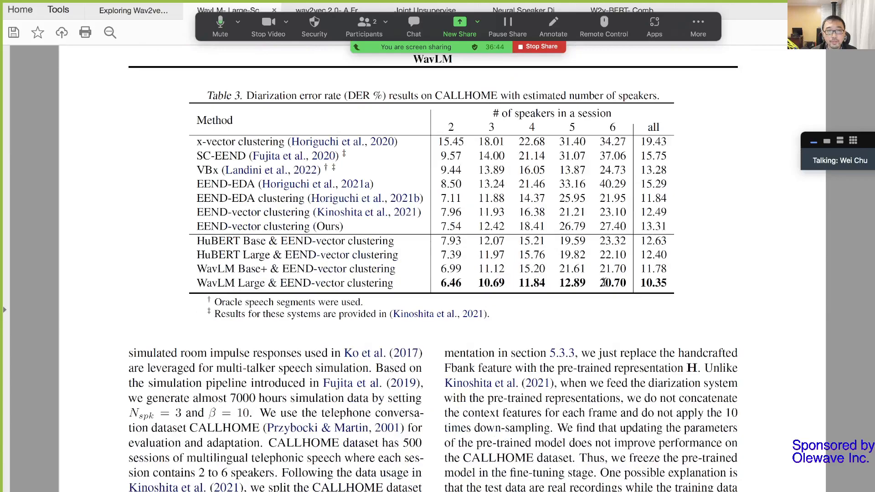
pyautogui.scroll(-3)
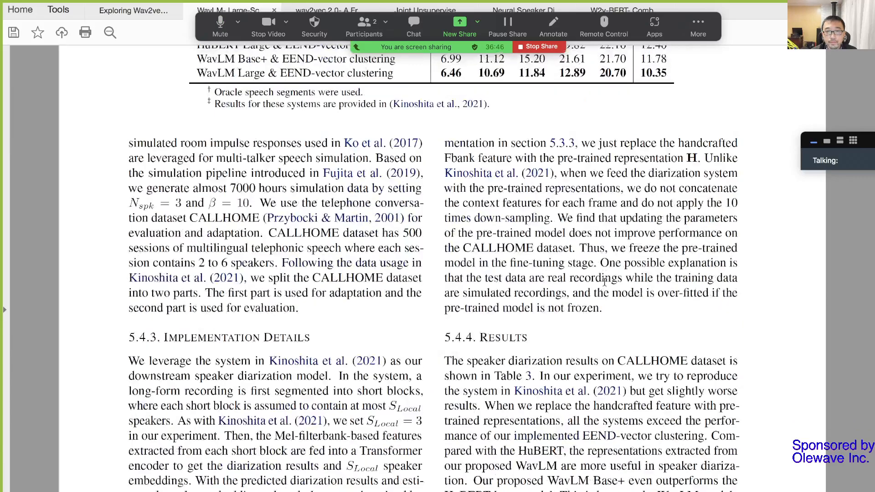
pyautogui.scroll(-3)
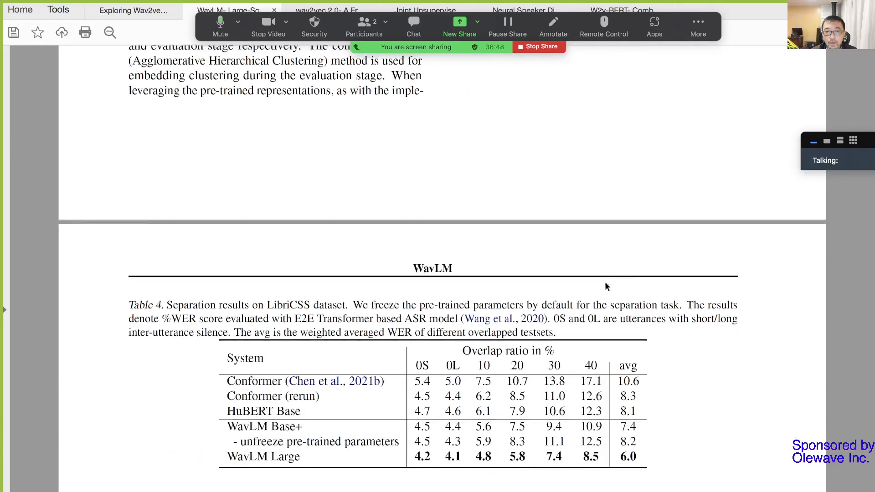
pyautogui.scroll(-3)
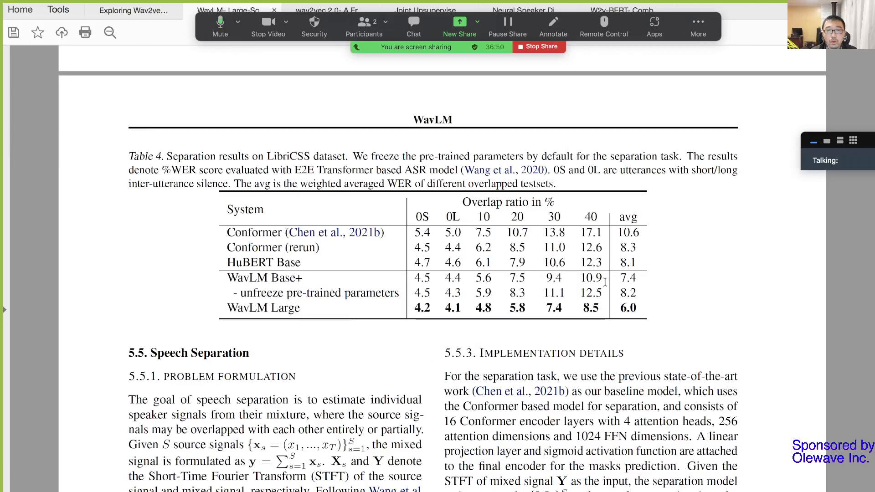
pyautogui.scroll(-3)
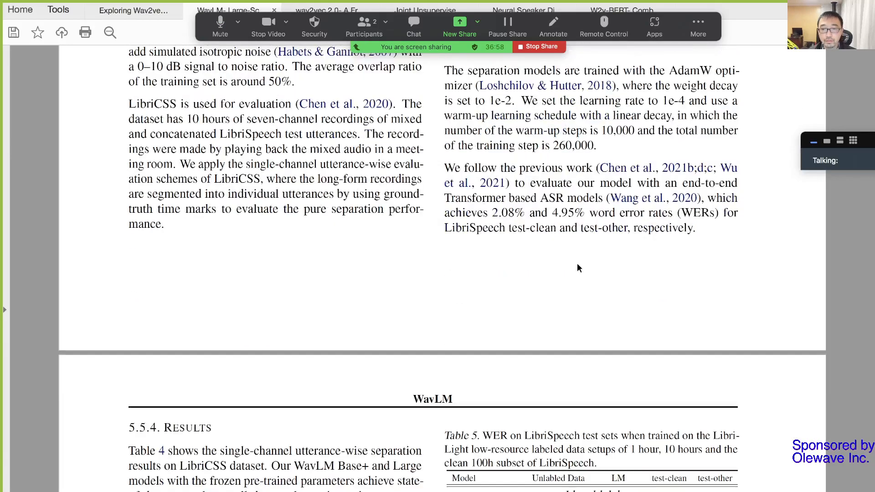
pyautogui.scroll(-3)
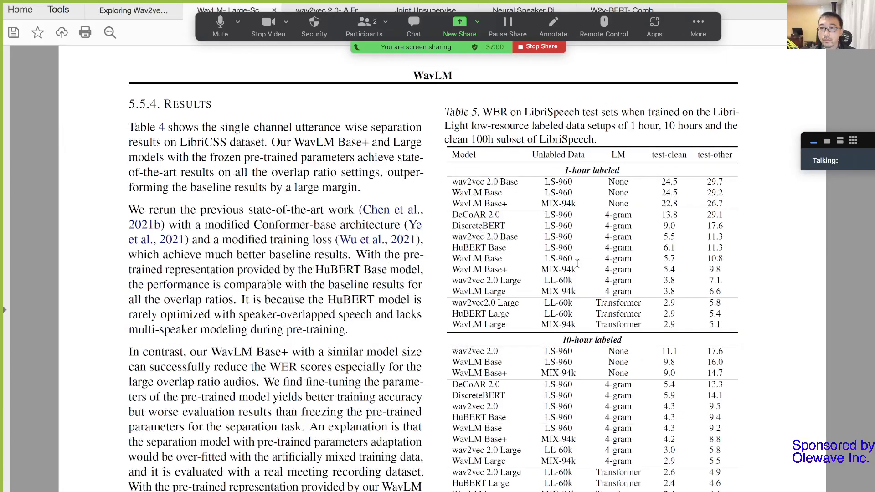